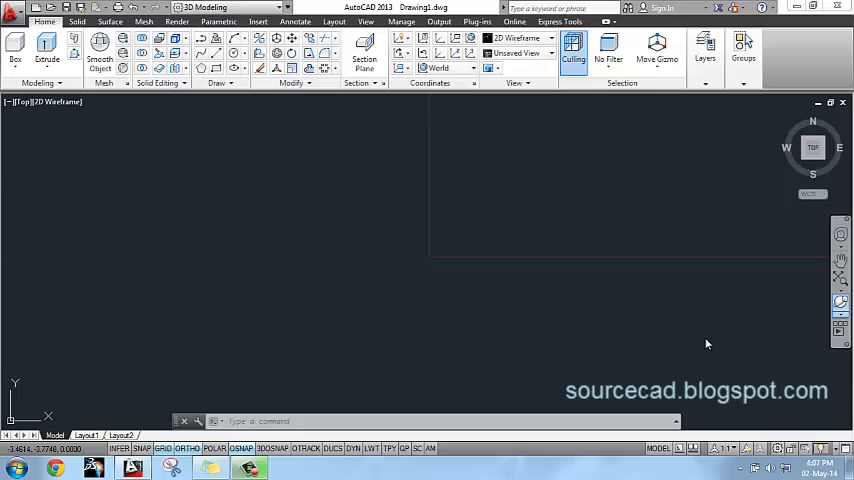
mouse_move(118, 162)
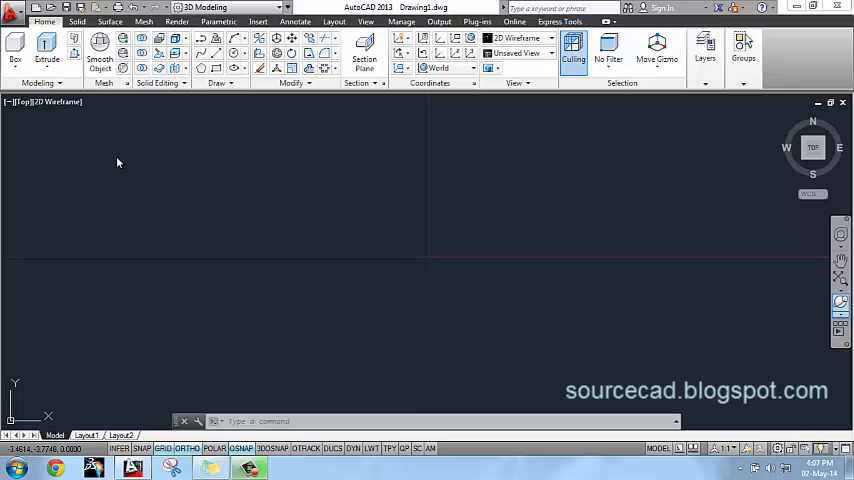
mouse_move(266, 220)
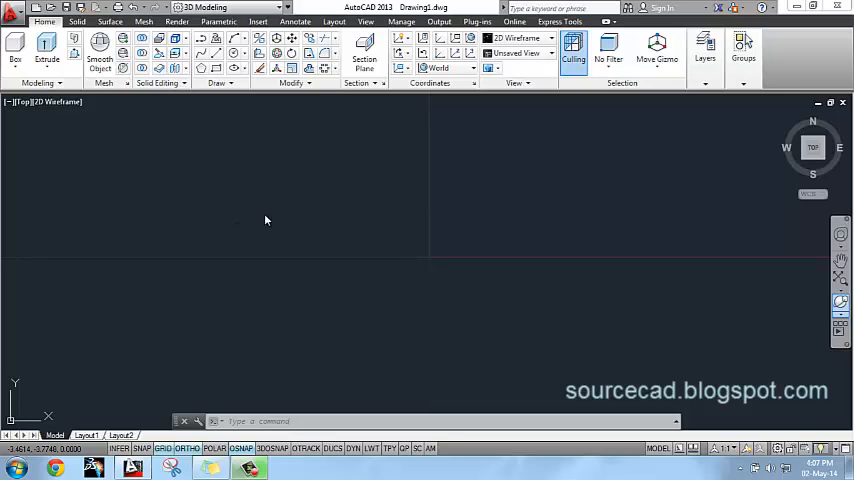
Open the Insert dialog with Gear.dwg chosen as the block
left_click(258, 21)
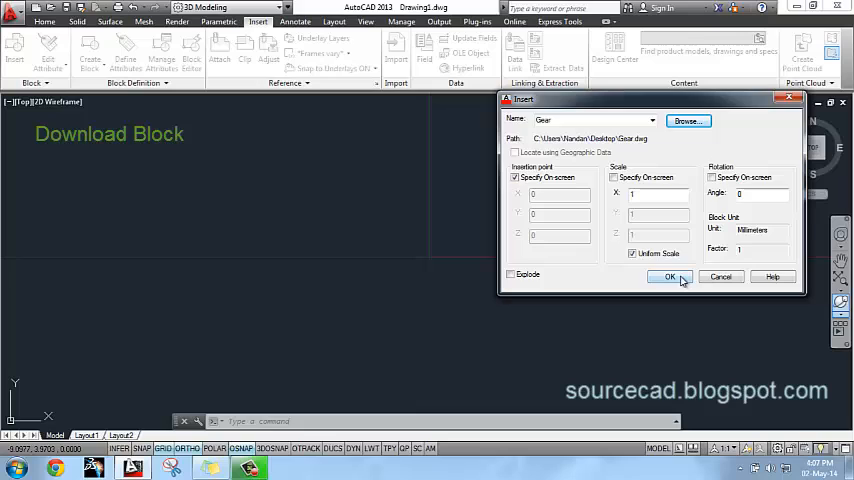
Insert the Gear block at a picked point and explode it
left_click(669, 277)
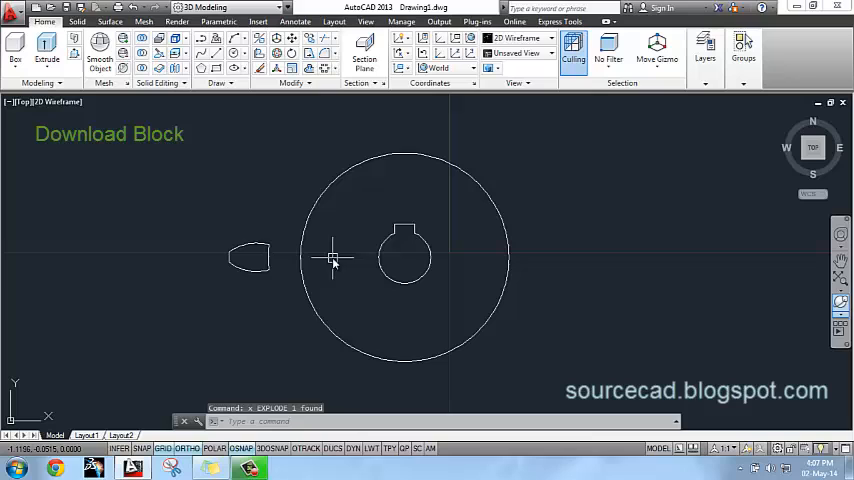
left_click(234, 52)
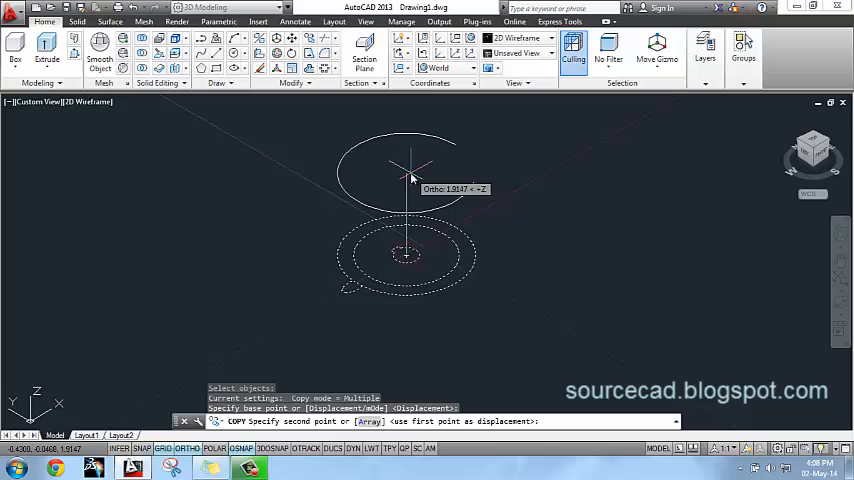
Place the copied gear profile 1.2 units up along Z
type("1.2")
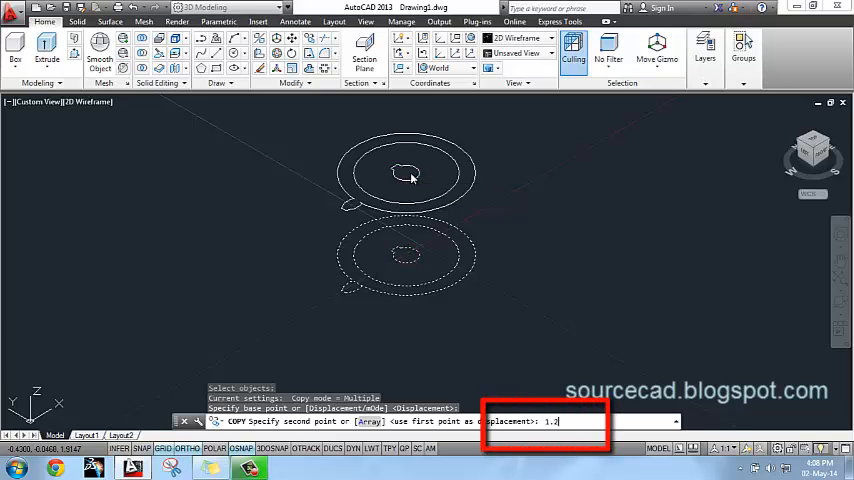
key("enter")
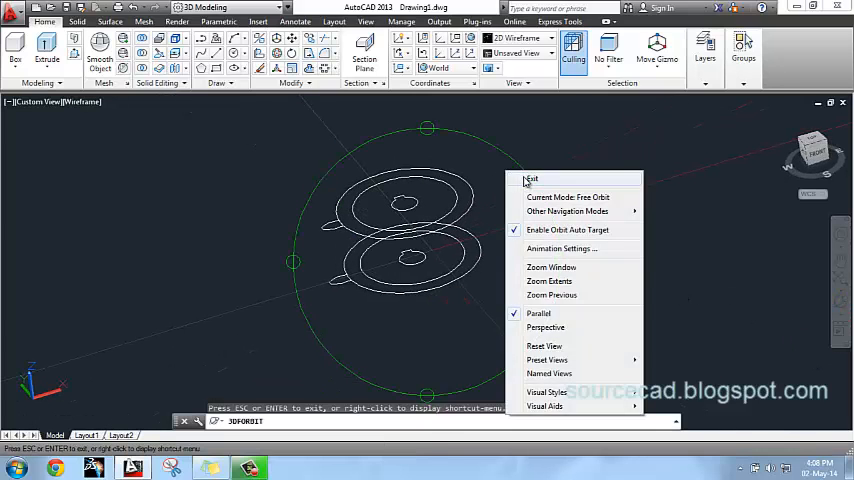
Rotate the upper tooth outline 30 degrees about the gear centre
left_click(531, 178)
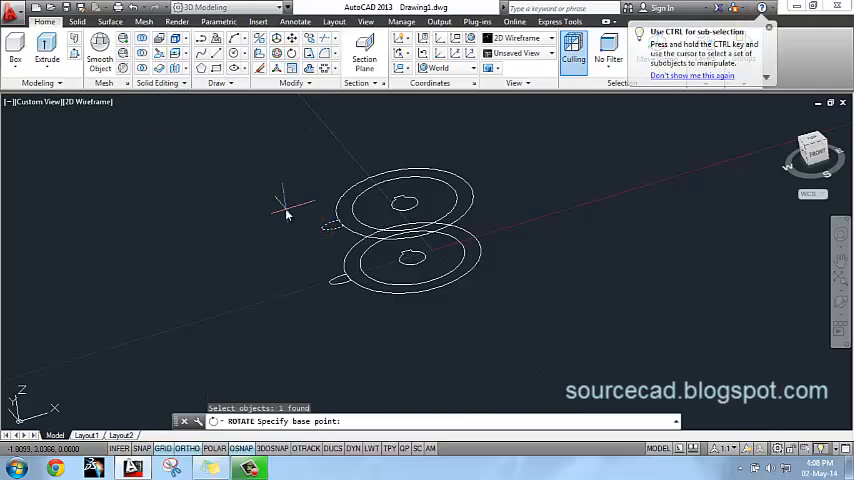
left_click(405, 204)
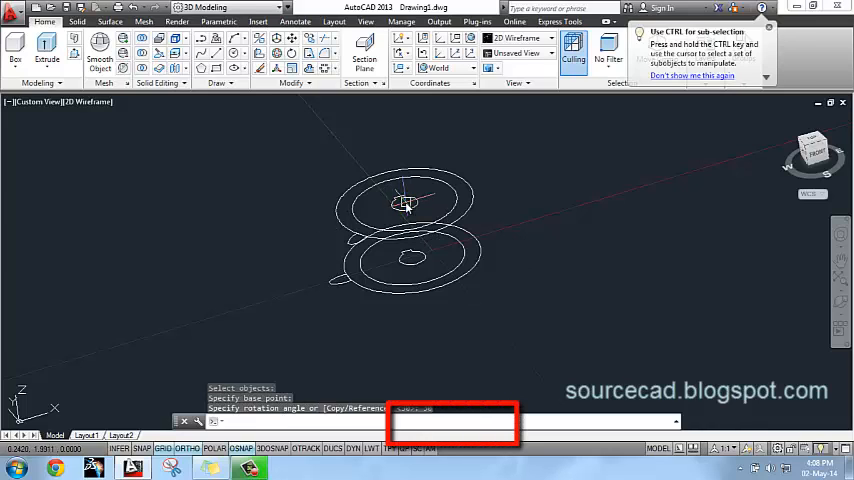
type("30")
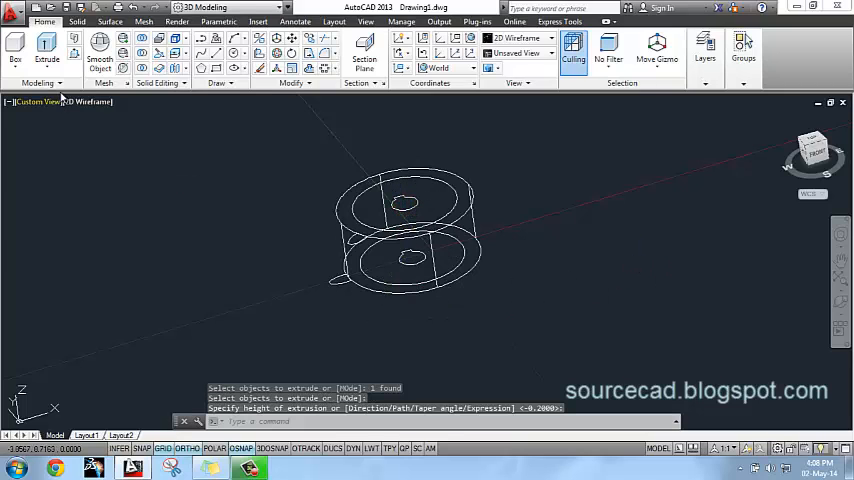
Shade the extruded gear body and press the inner top face in by 0.2
left_click(108, 190)
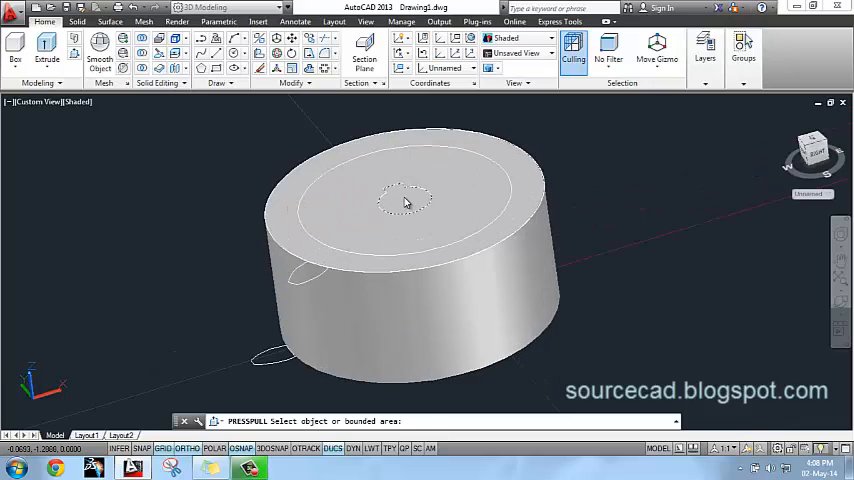
left_click(407, 200)
type("-0.2")
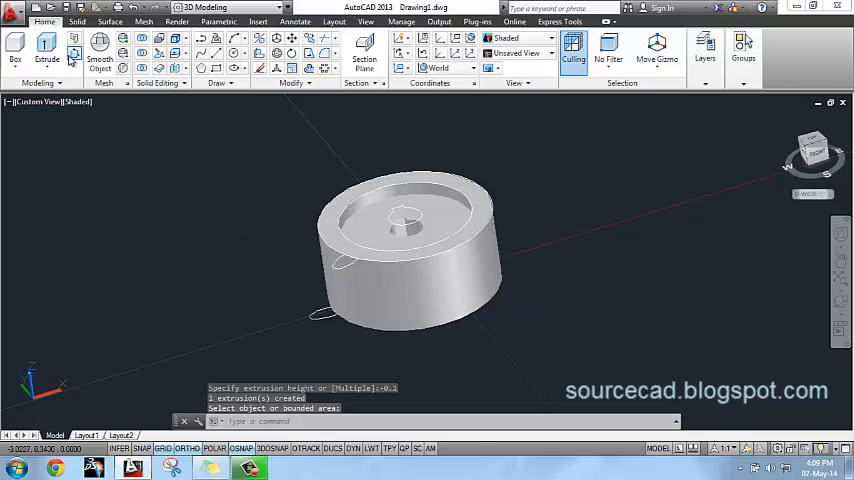
Loft a twisted tooth from the lower to the upper tooth outline
left_click(65, 59)
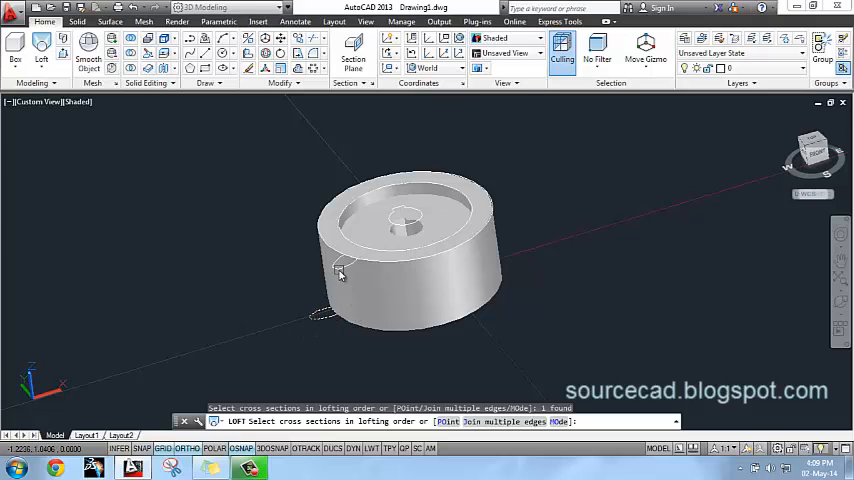
left_click(340, 275)
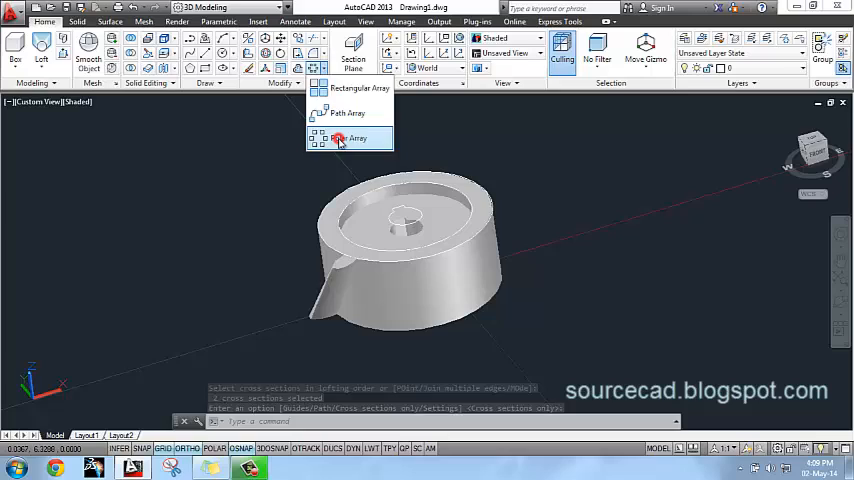
Polar-array the tooth about the gear axis with 20 items
left_click(348, 137)
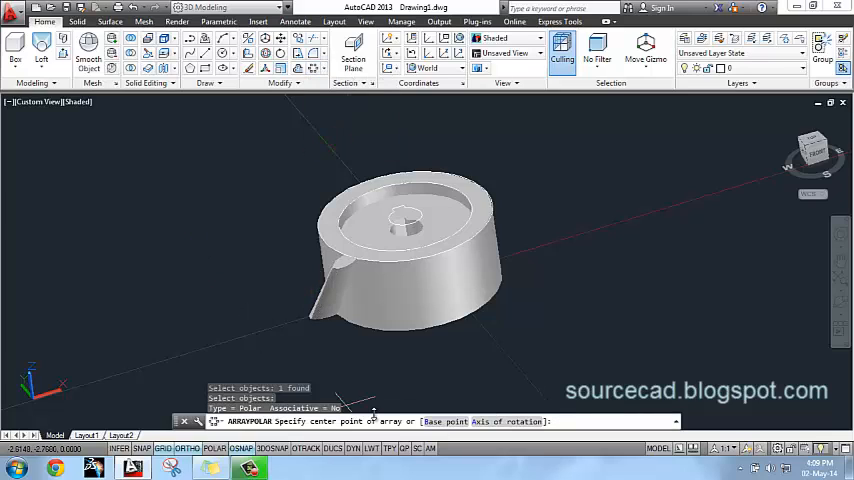
left_click(405, 225)
type("20")
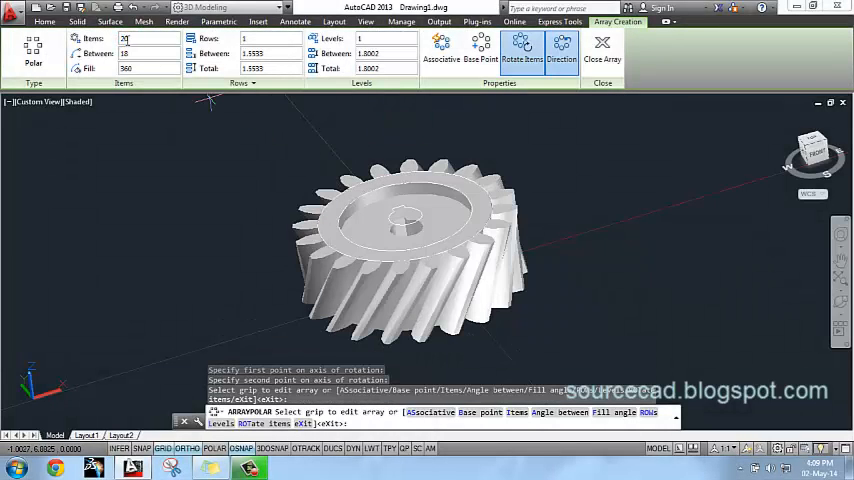
left_click(602, 50)
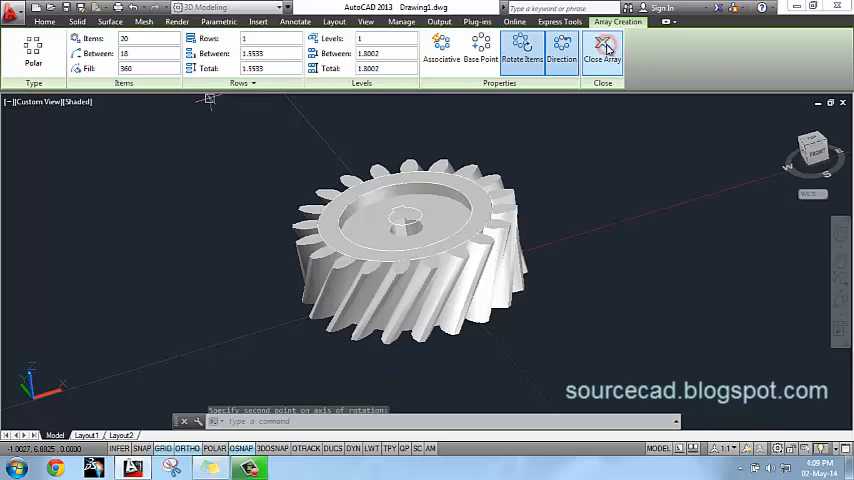
left_click(603, 50)
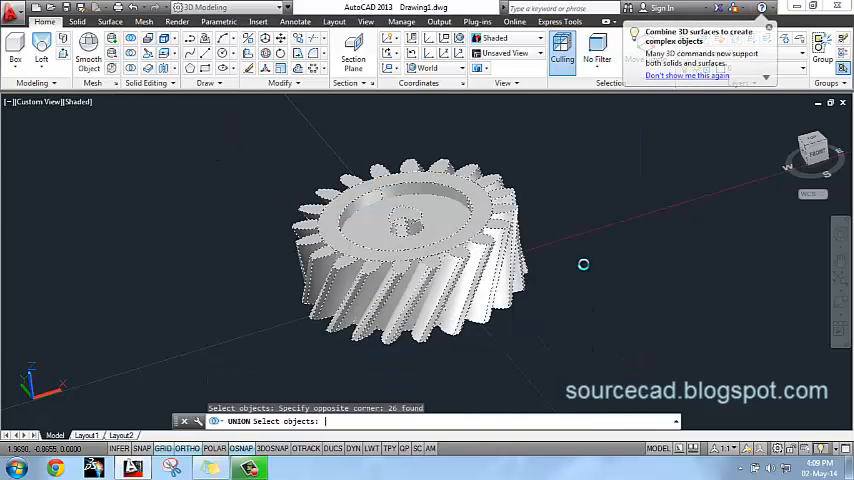
Union the selected gear blank and 20 teeth into one solid
key("enter")
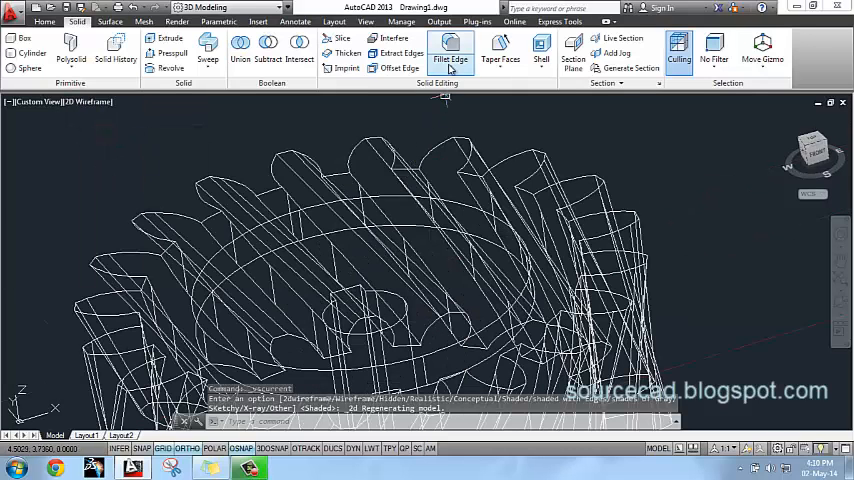
Fillet the tooth edges with a 0.05 radius
left_click(450, 50)
type("0.05")
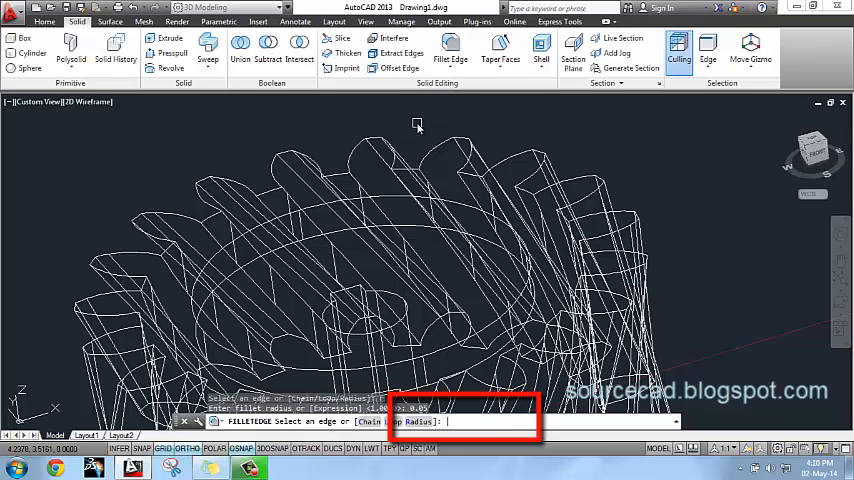
left_click(393, 195)
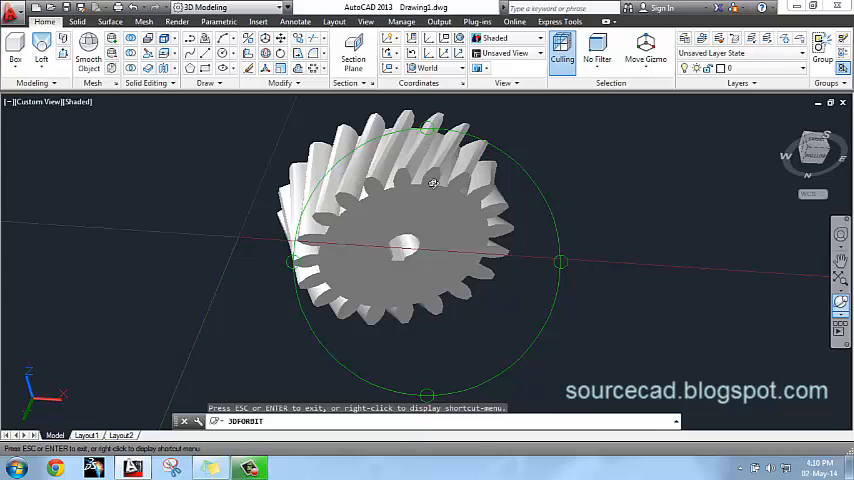
Mirror the gear across its bottom face to form the herringbone half
left_click_drag(433, 183, 631, 160)
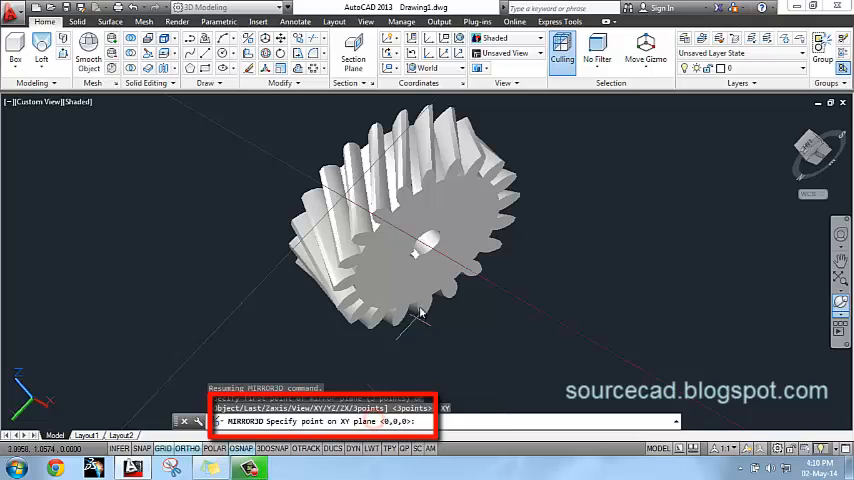
left_click(425, 250)
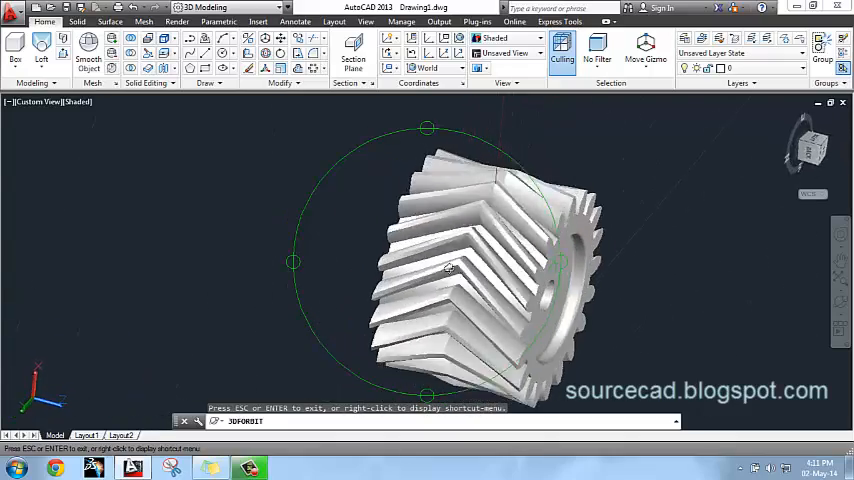
left_click_drag(450, 268, 332, 203)
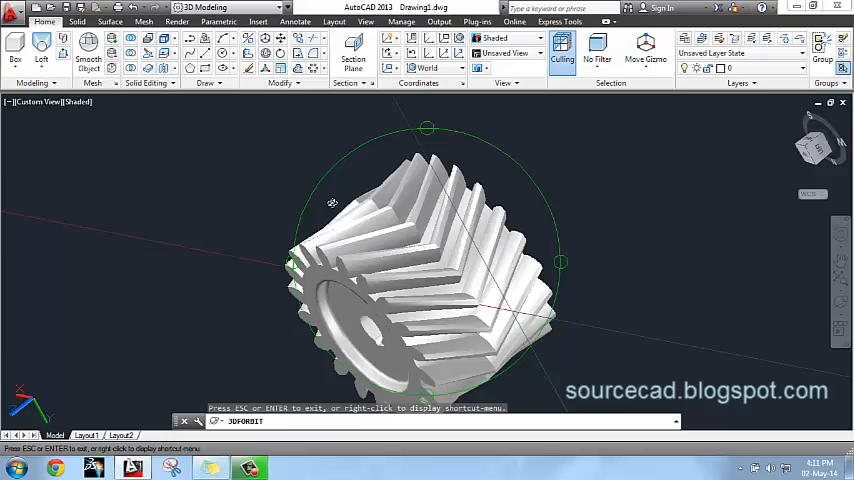